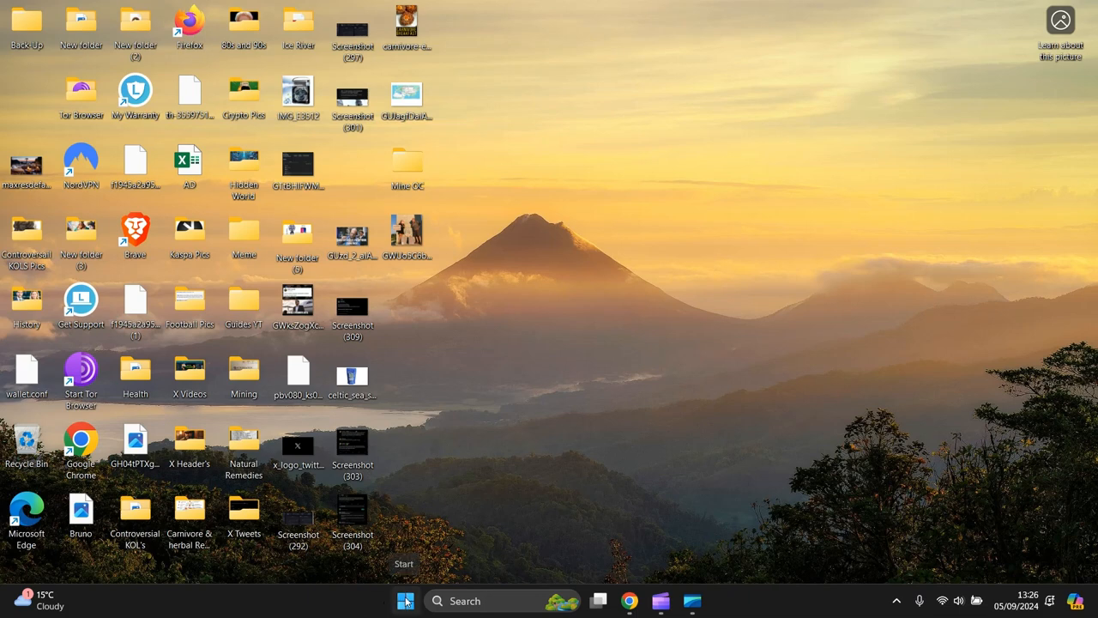
Step: Open the Start menu to reach the pinned Settings app
click(405, 600)
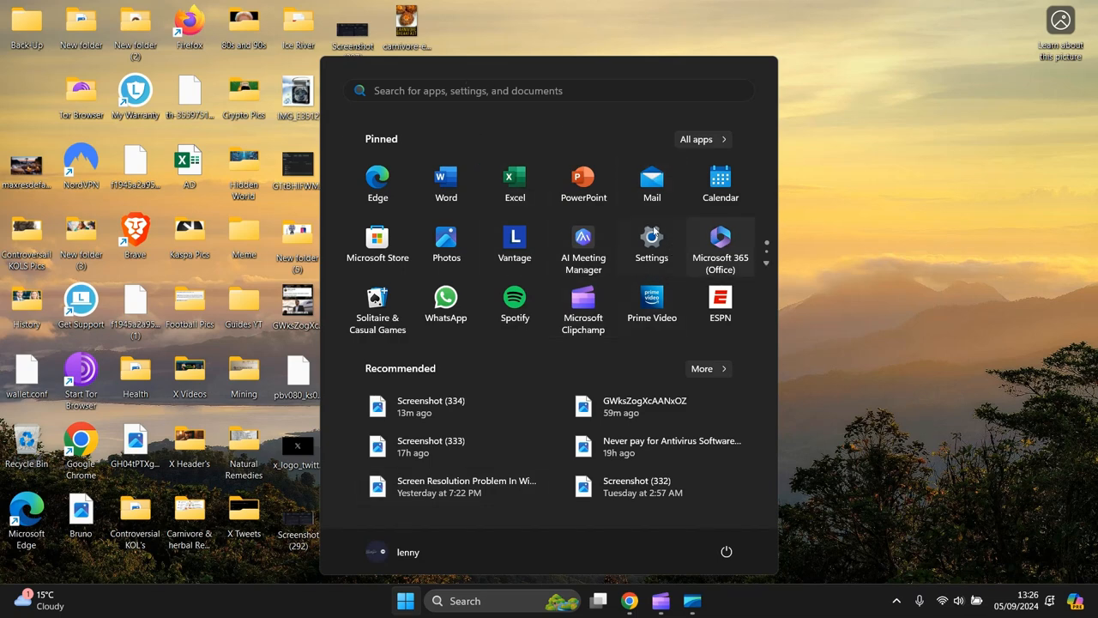
mouse_move(390, 118)
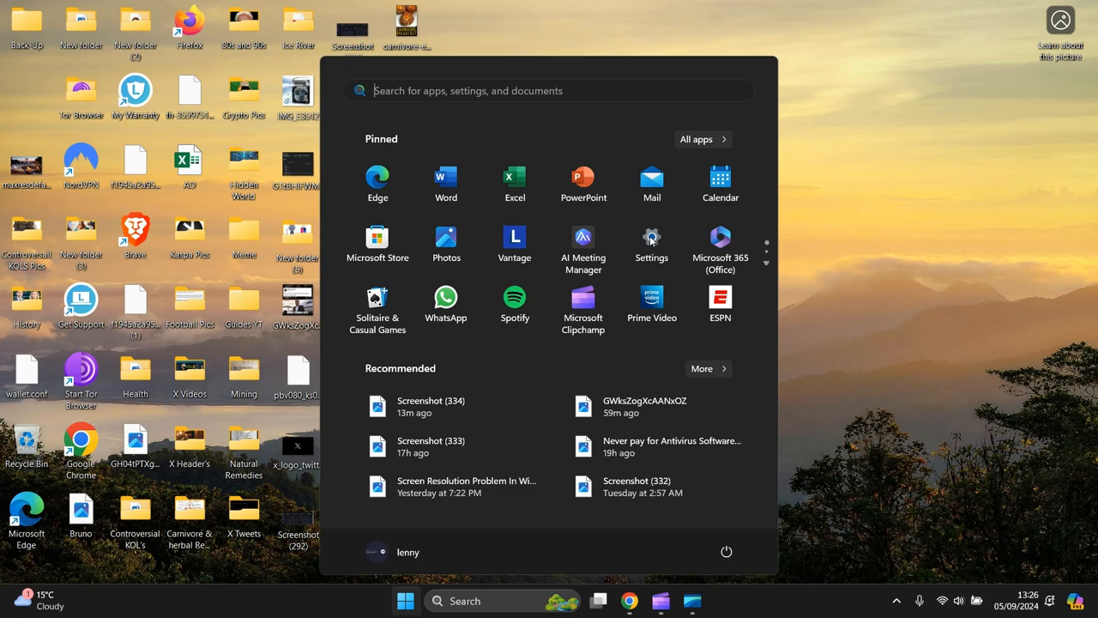
mouse_move(651, 306)
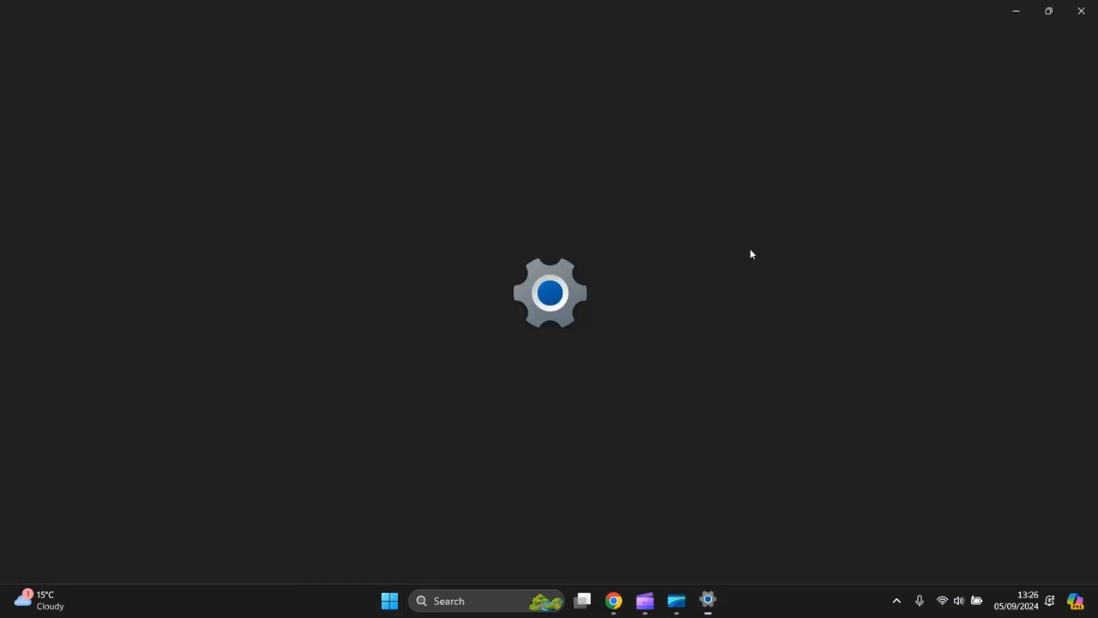
mouse_move(503, 190)
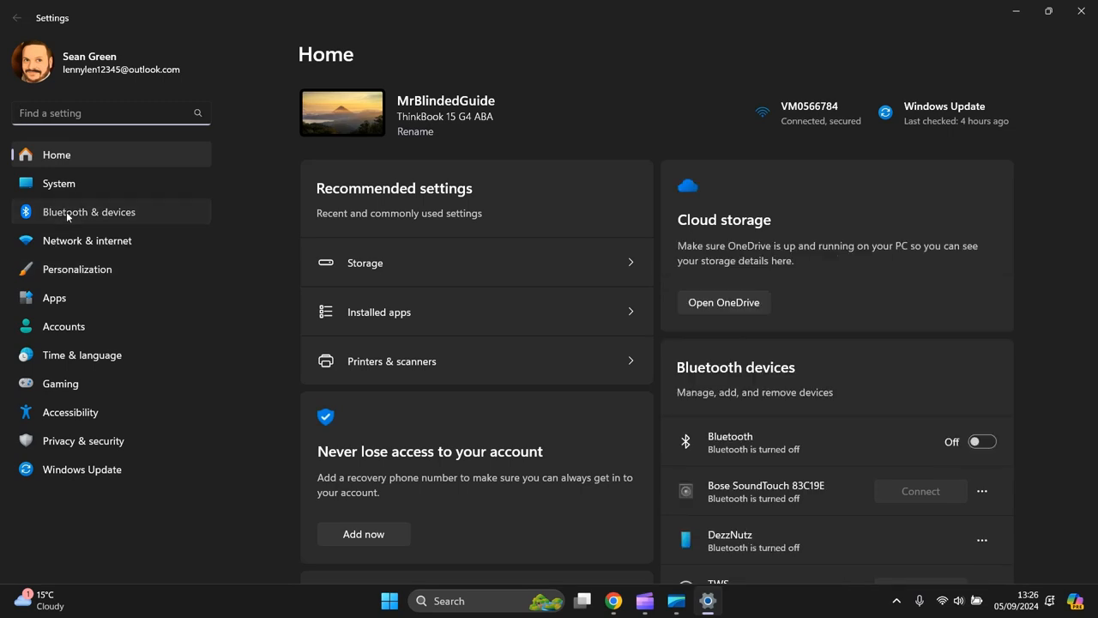
Step: Turn off 'Scroll inactive windows when hovering over them' under Bluetooth & devices, then close Settings
click(89, 211)
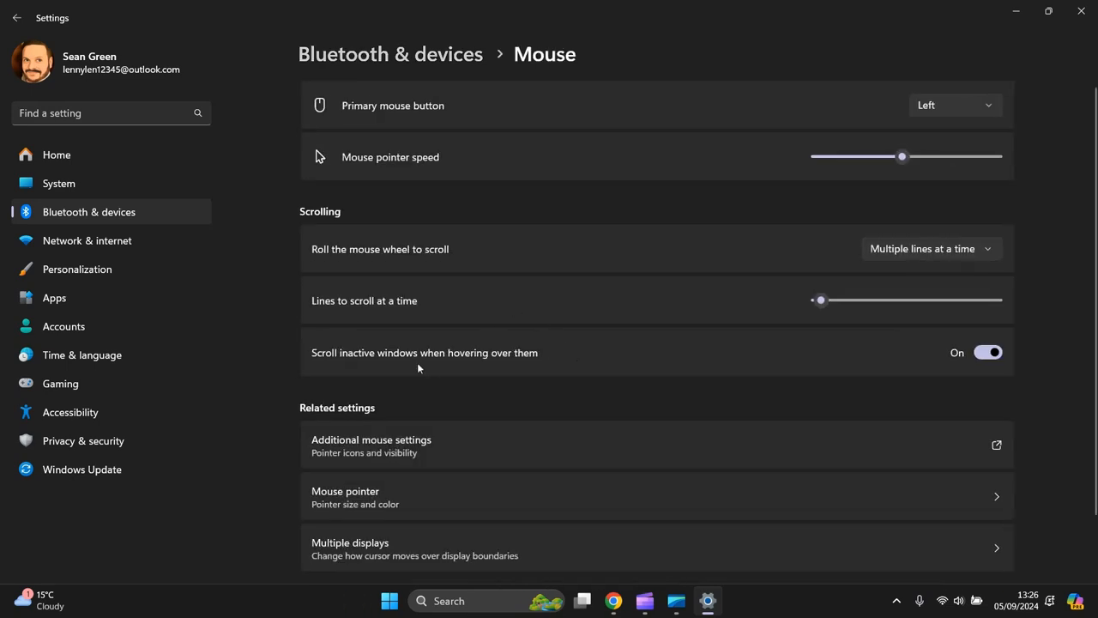
mouse_move(385, 363)
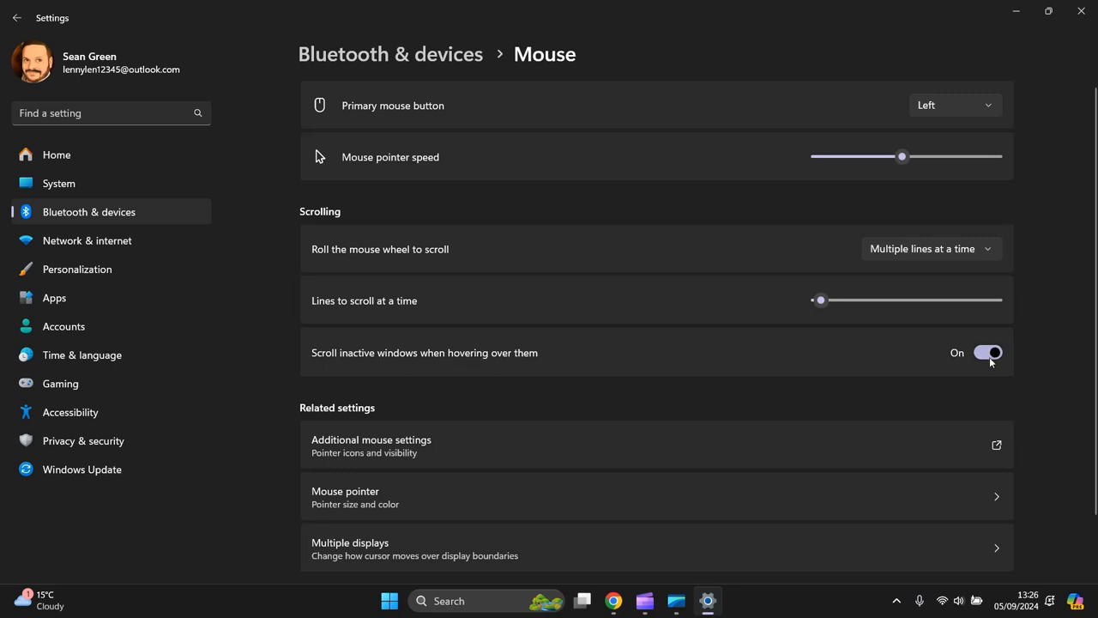
click(987, 352)
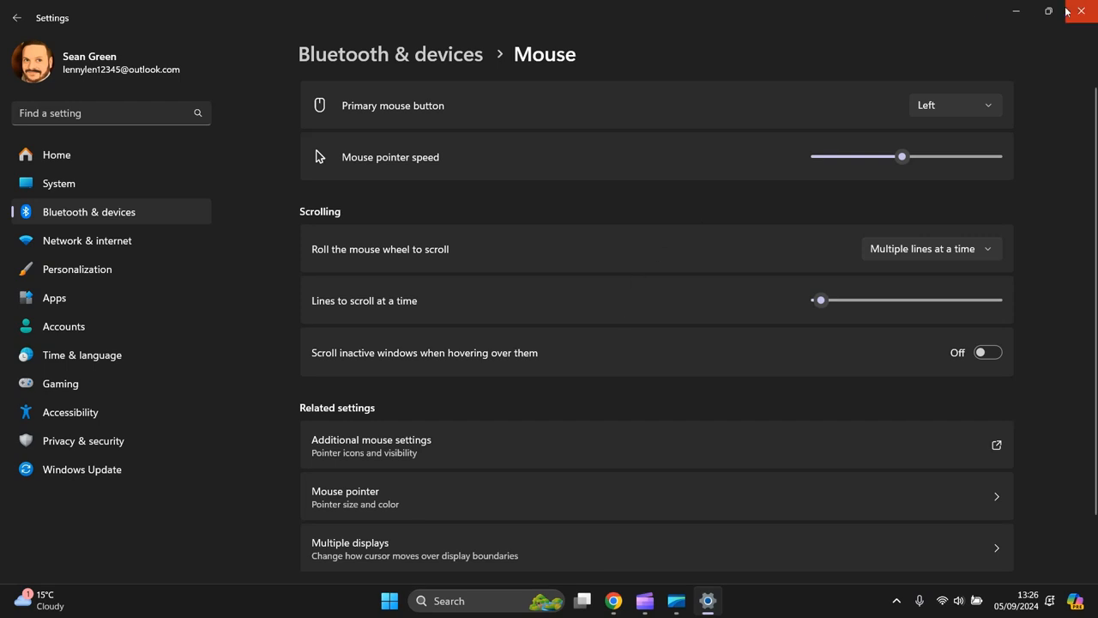
click(1080, 11)
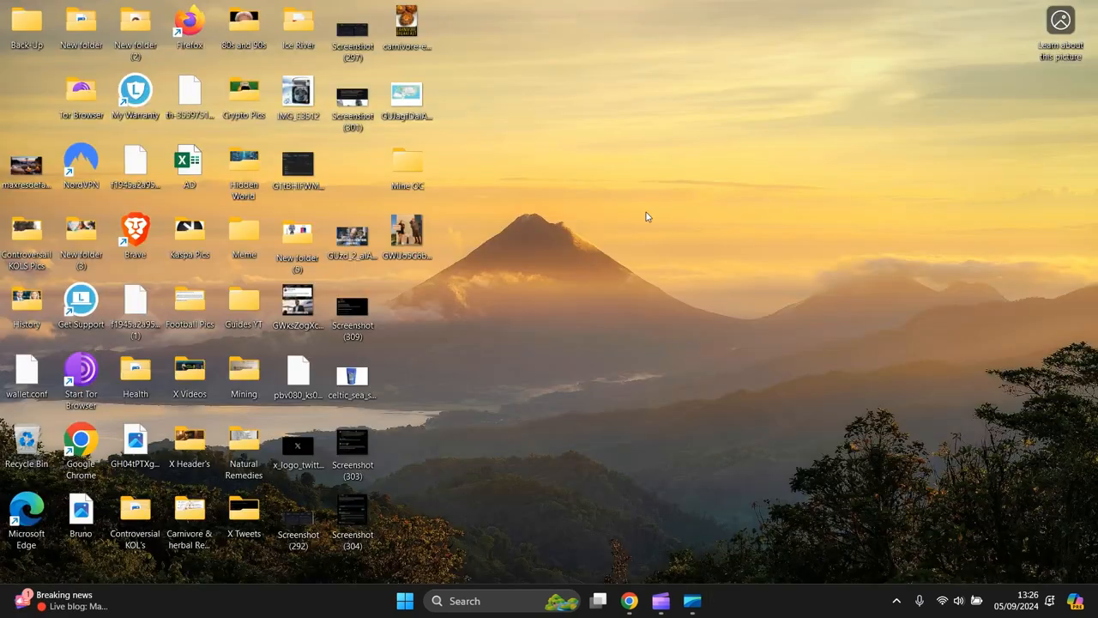
mouse_move(658, 206)
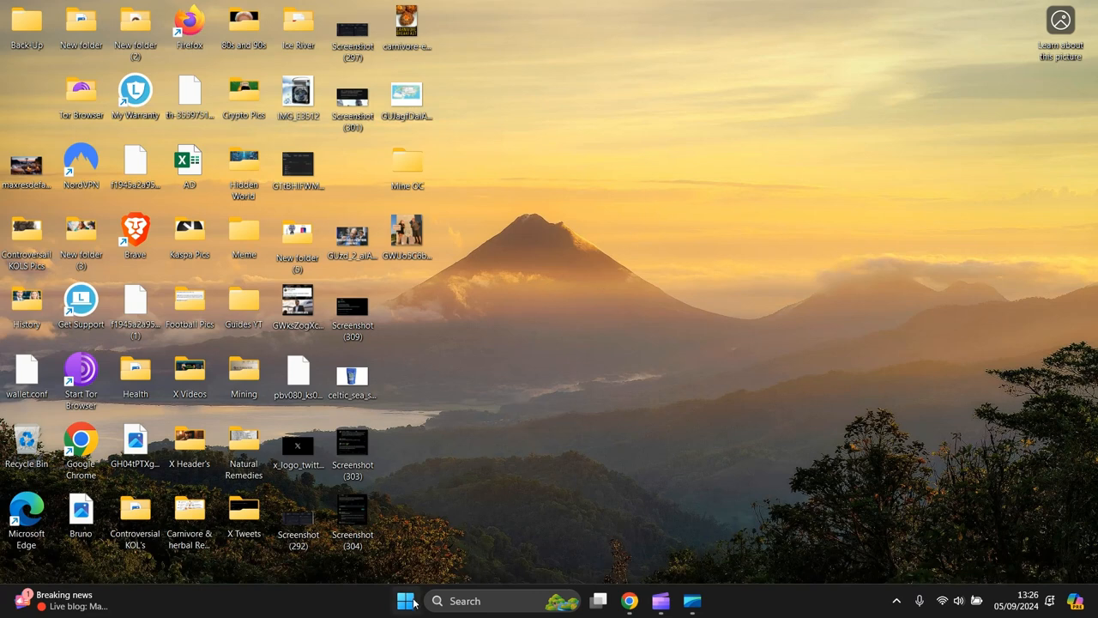
Step: Launch Run from the Start button's quick link menu
right_click(405, 600)
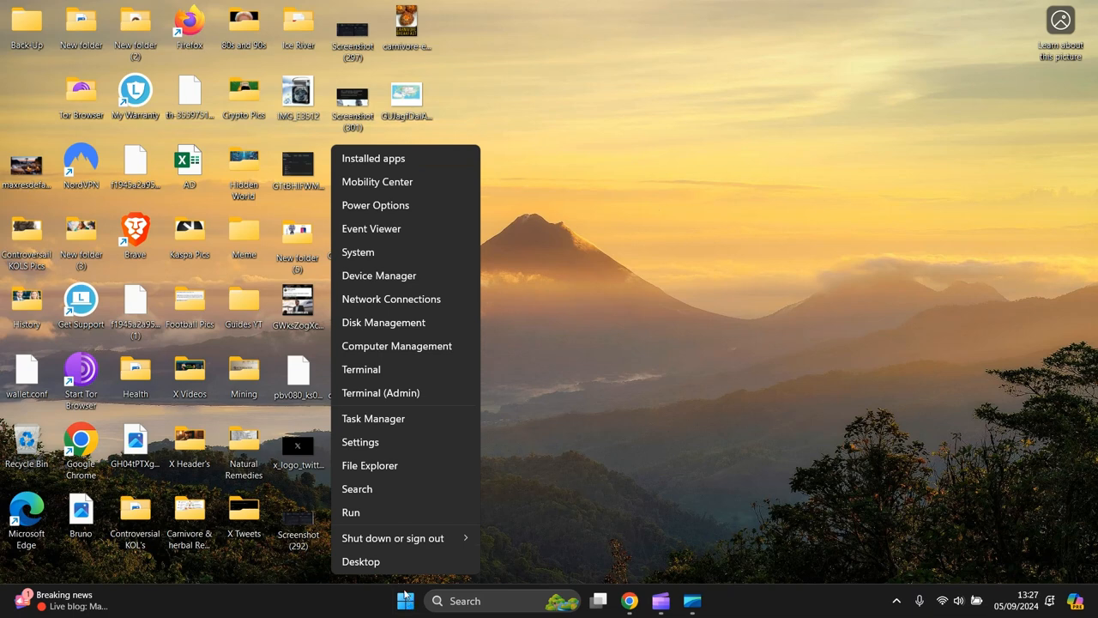
mouse_move(379, 512)
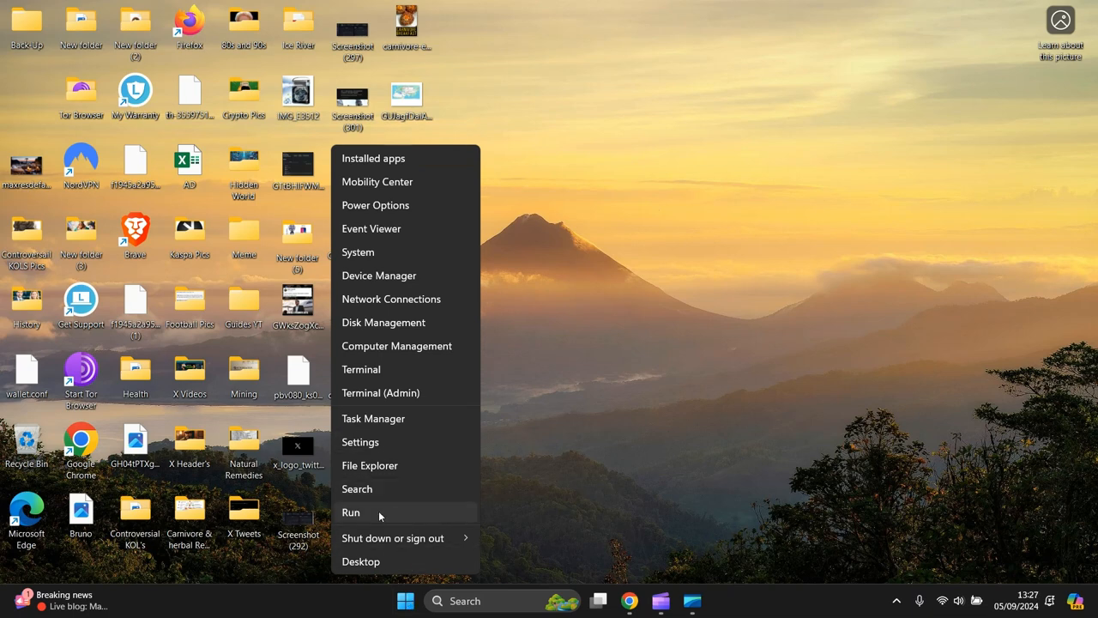
mouse_move(375, 516)
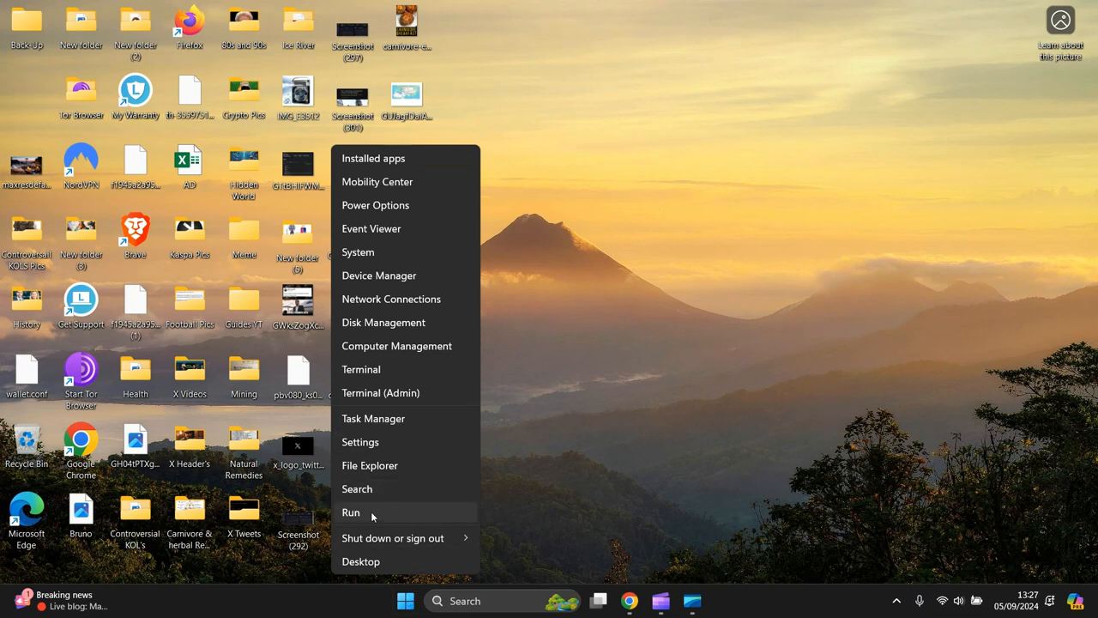
click(351, 513)
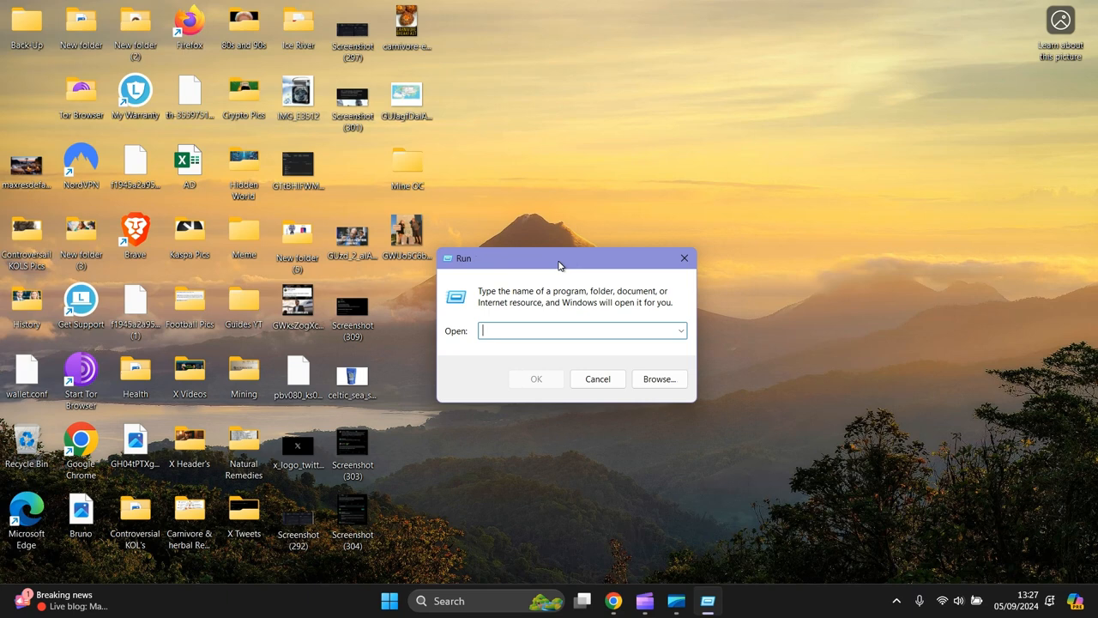
Step: Run 'main.cpl' to open the Mouse Properties window
drag(558, 265, 555, 248)
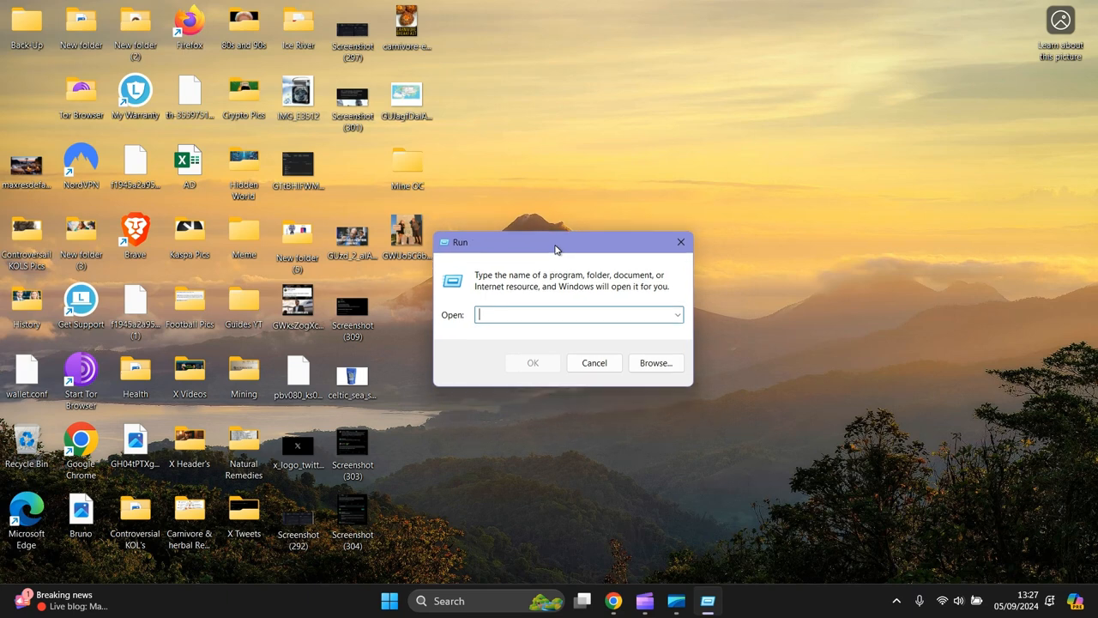
text(m)
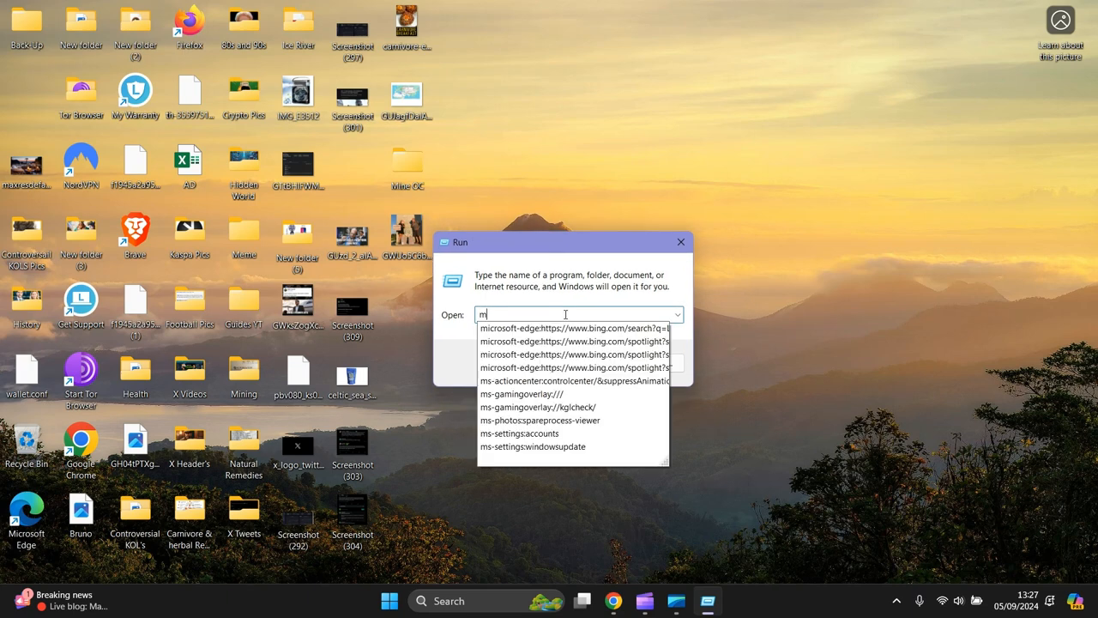
text(ain.)
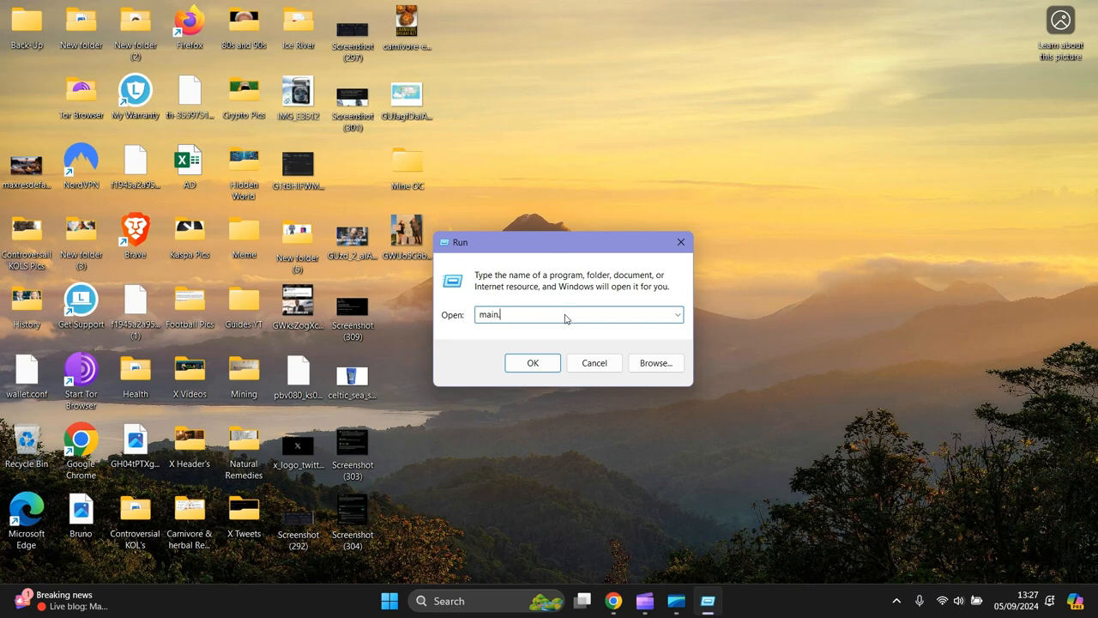
text(cpl)
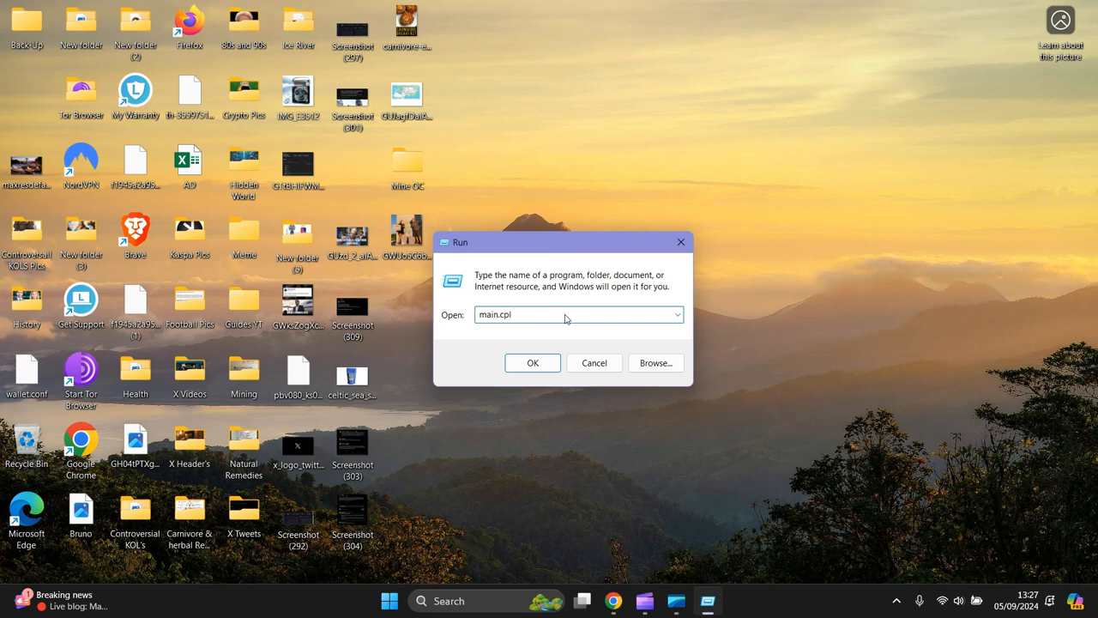
mouse_move(506, 360)
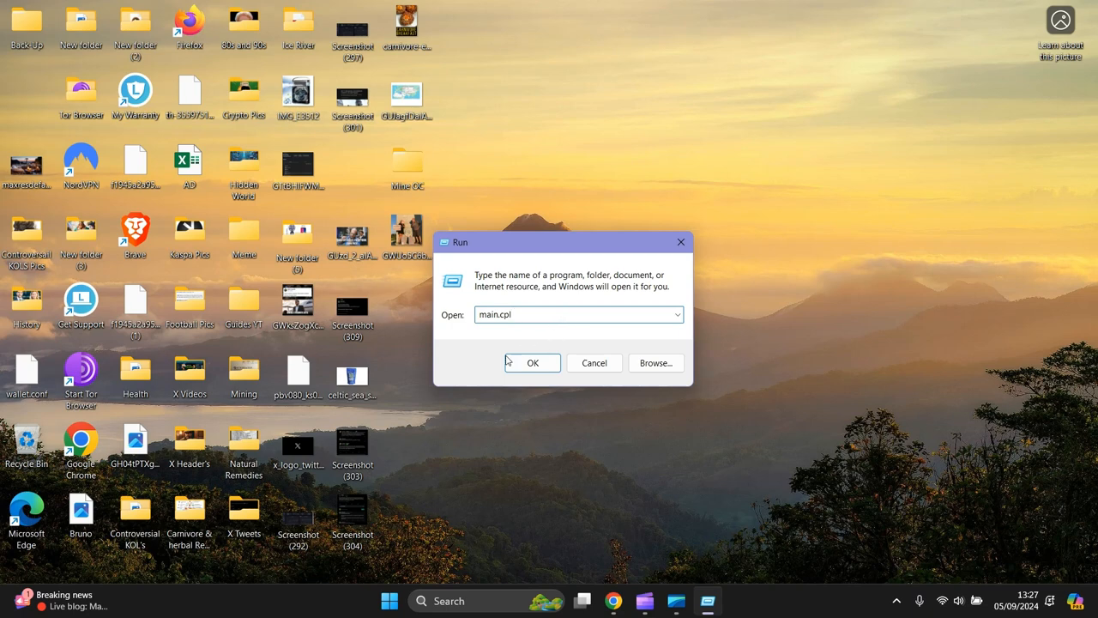
click(532, 362)
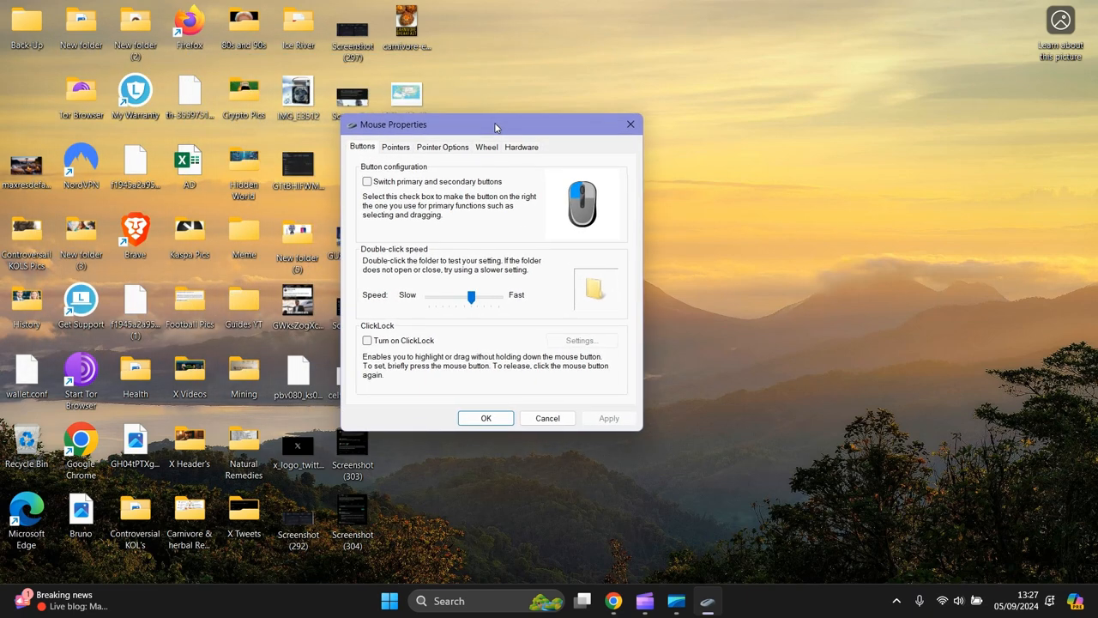
mouse_move(509, 139)
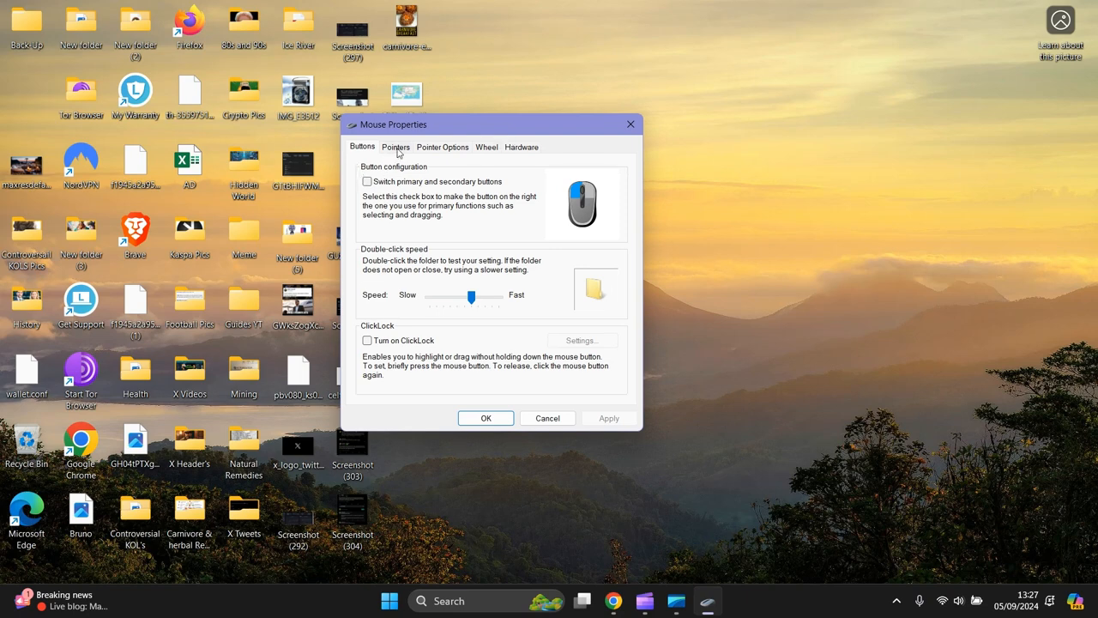
Step: Visit the Pointers tab, then switch to the Pointer Options tab
click(395, 147)
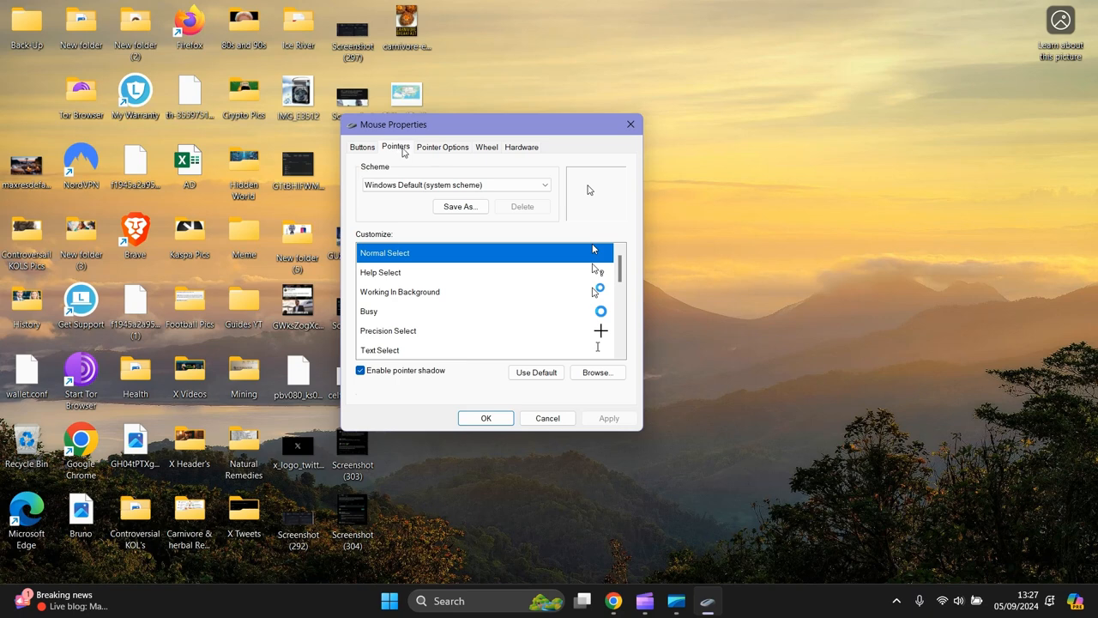
mouse_move(313, 201)
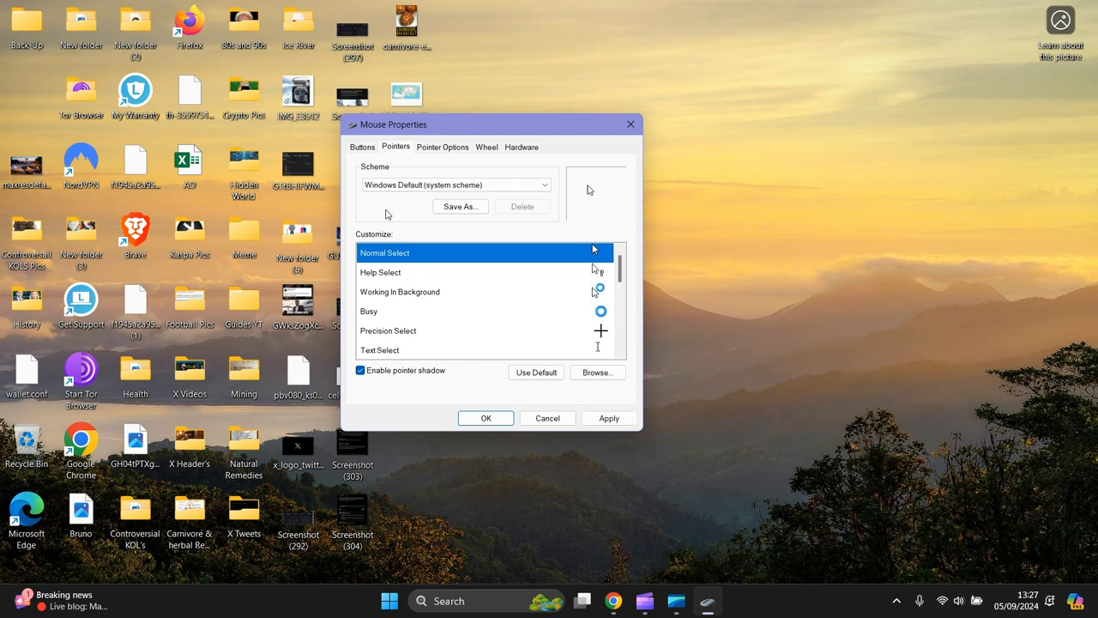
click(443, 147)
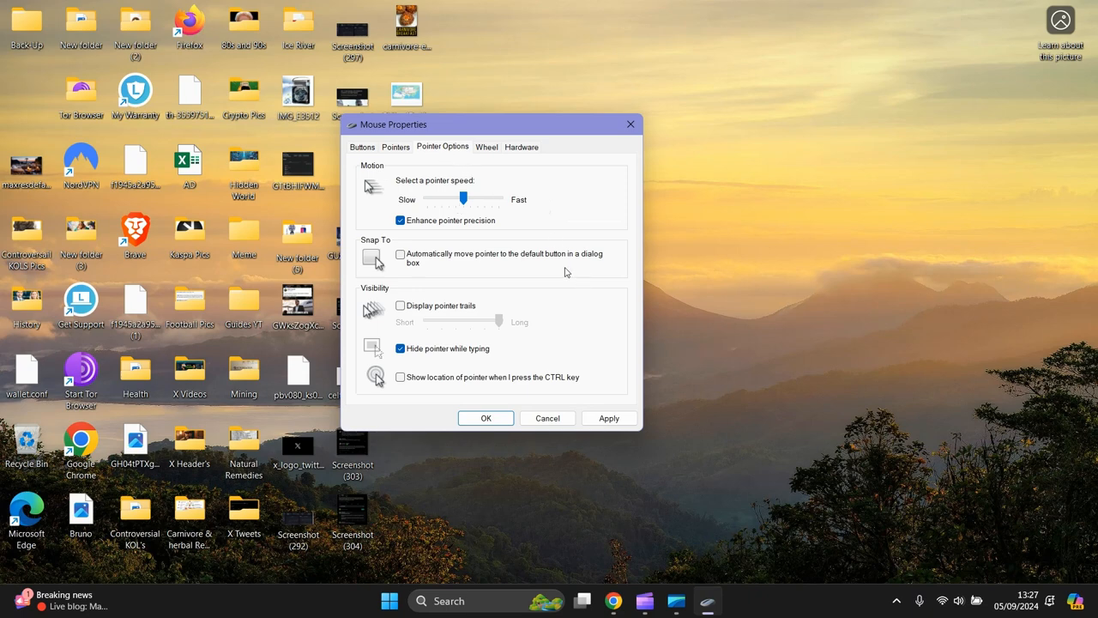
mouse_move(438, 157)
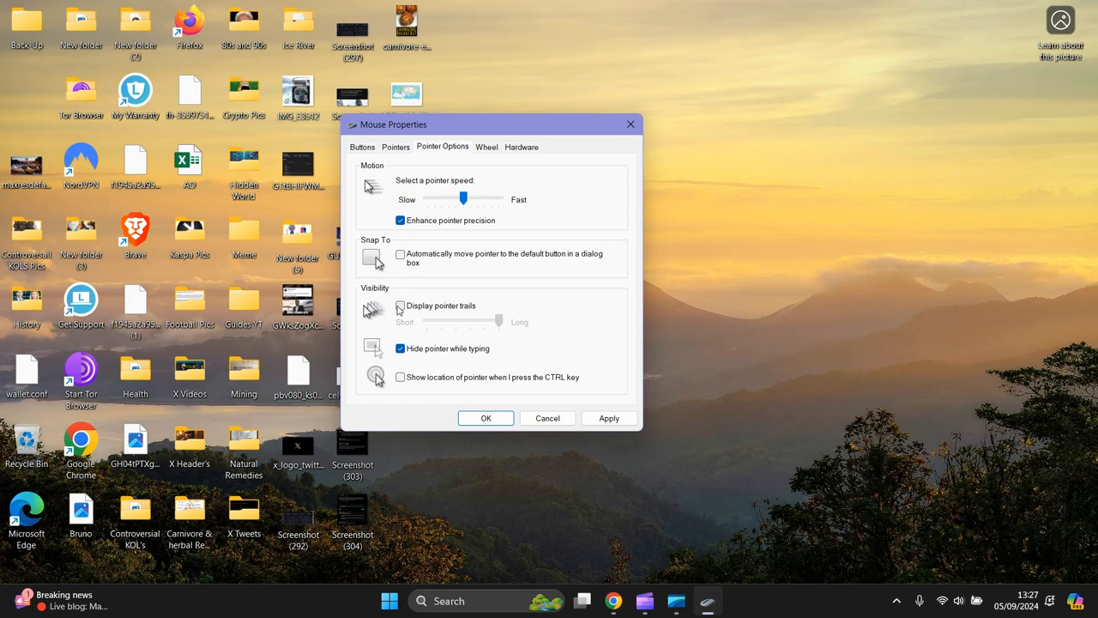
Step: Leave Display pointer trails unchecked and apply the change
click(399, 305)
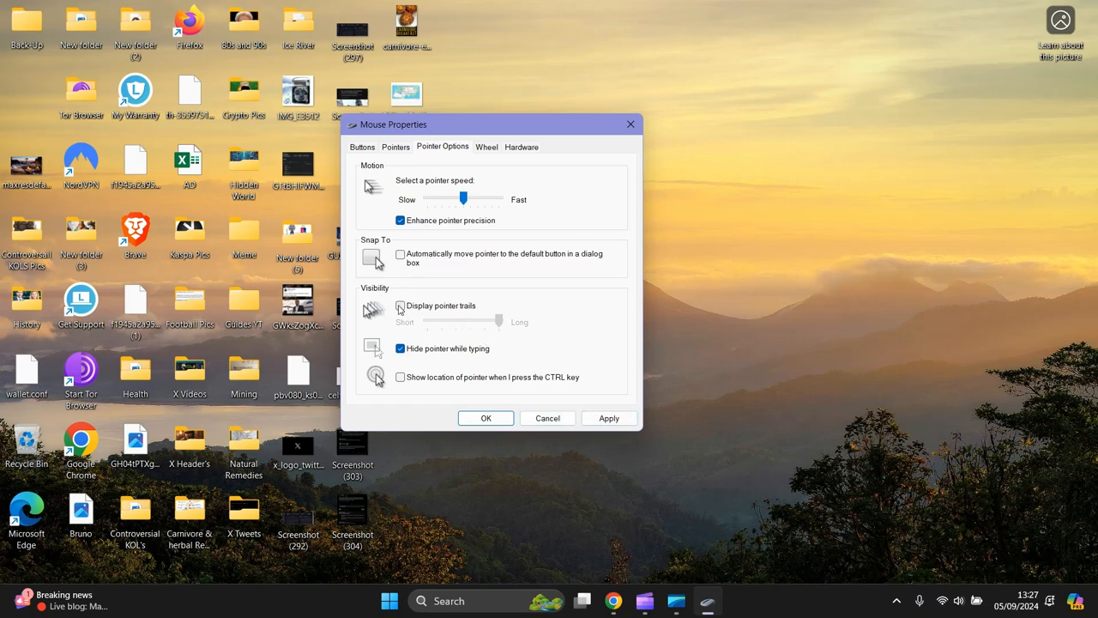
click(400, 306)
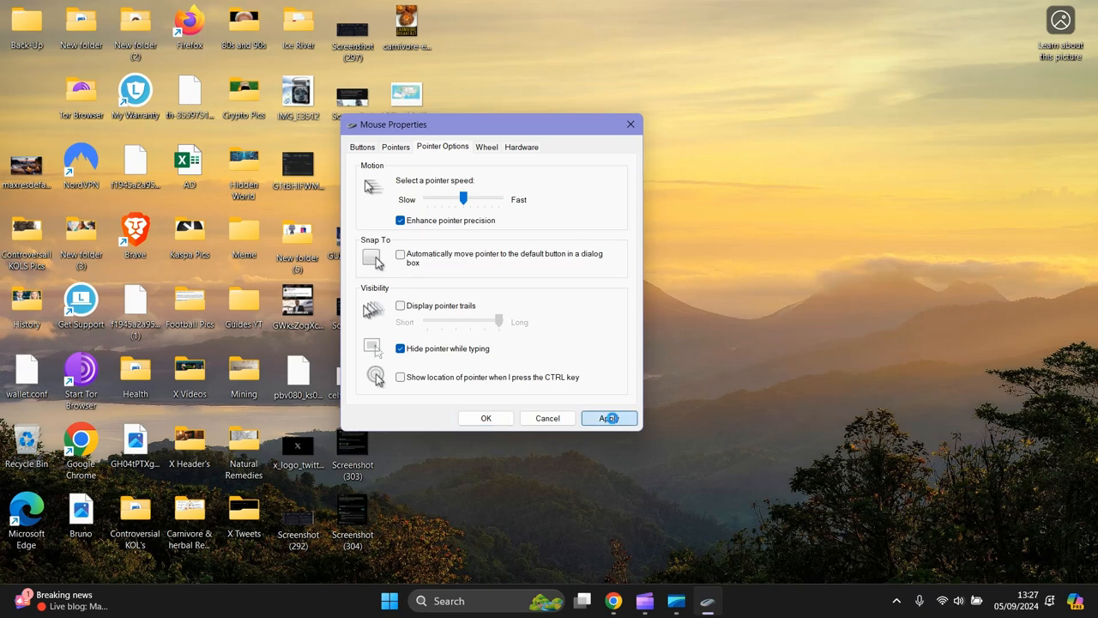
click(608, 418)
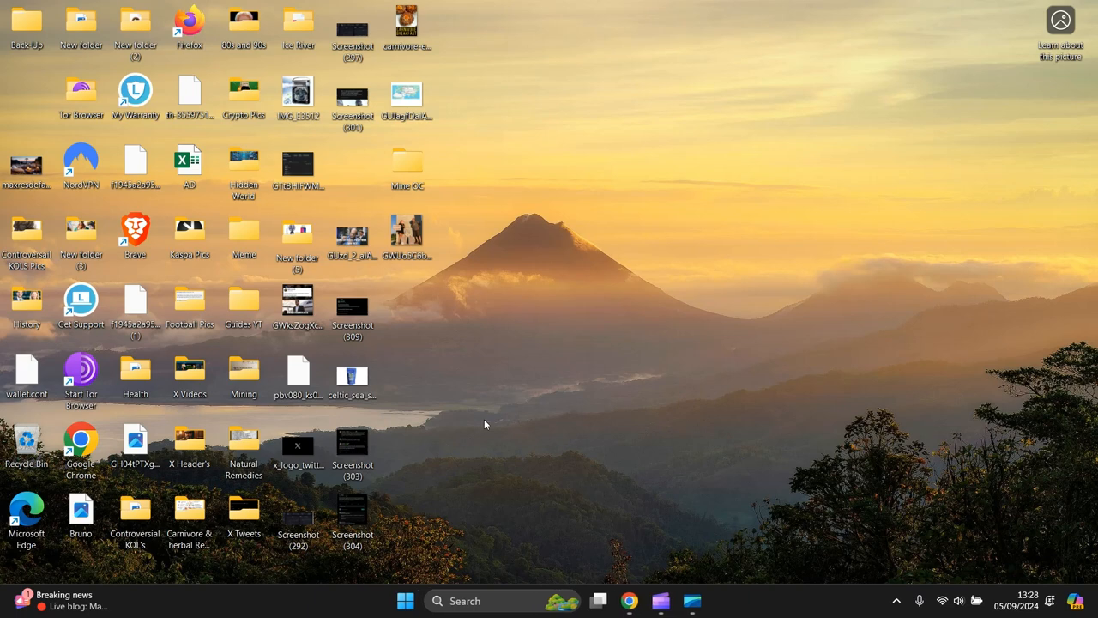
mouse_move(590, 290)
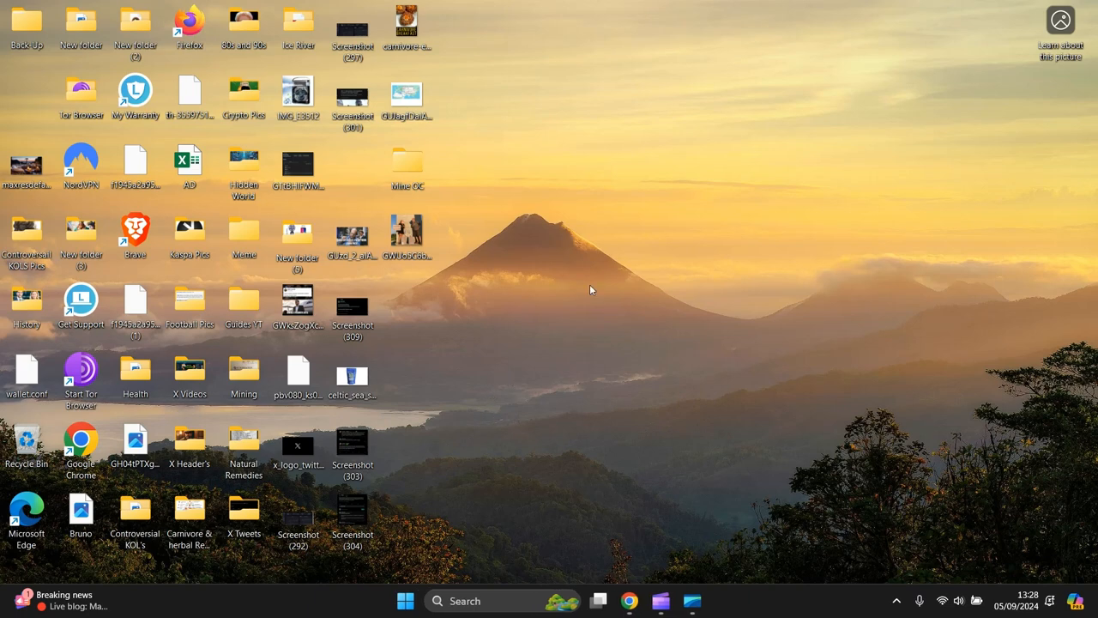
mouse_move(583, 290)
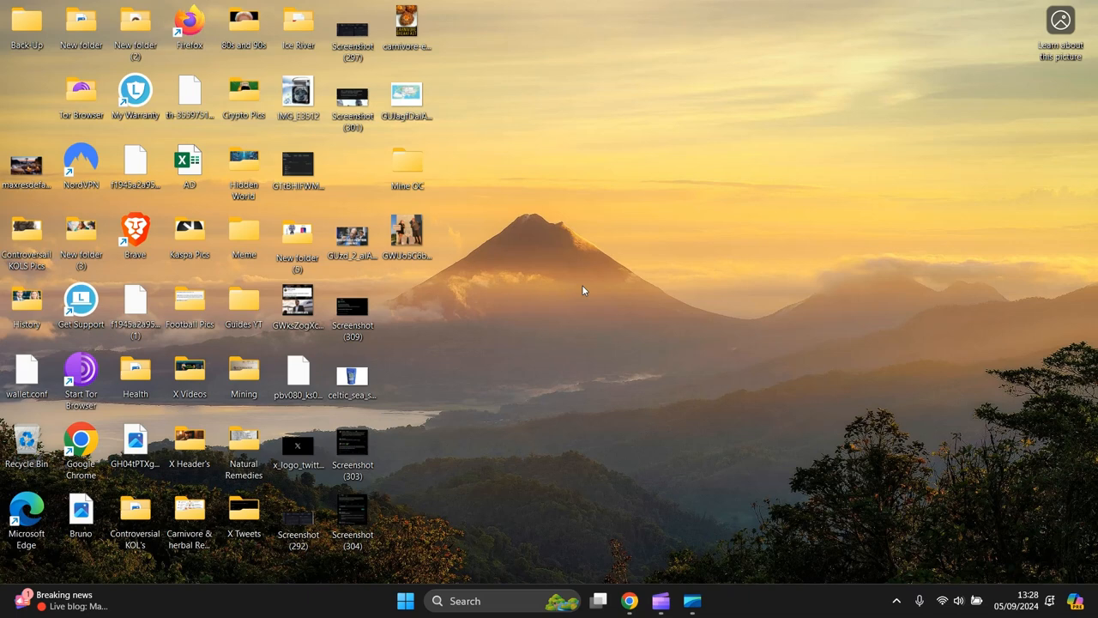
mouse_move(591, 254)
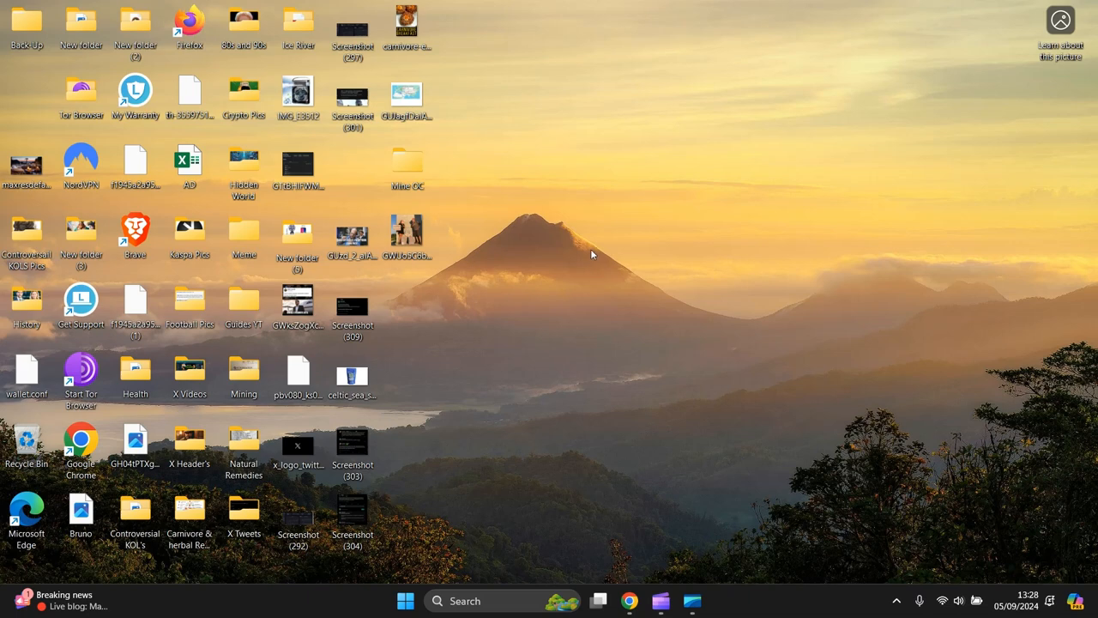
mouse_move(405, 600)
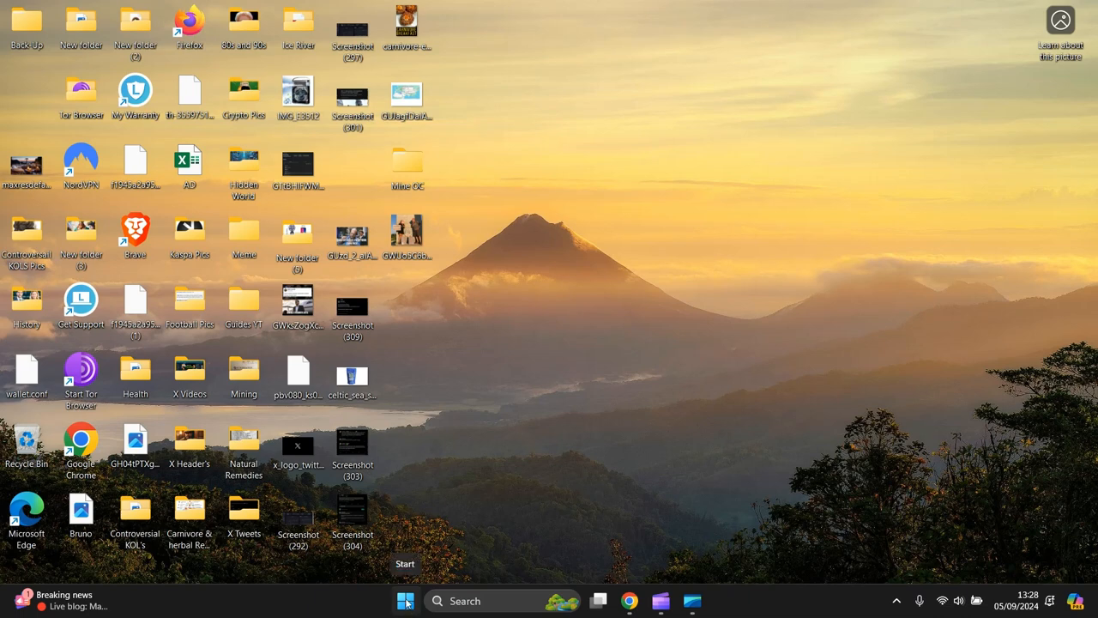
Step: Launch Device Manager from the Start button's quick link menu
right_click(405, 599)
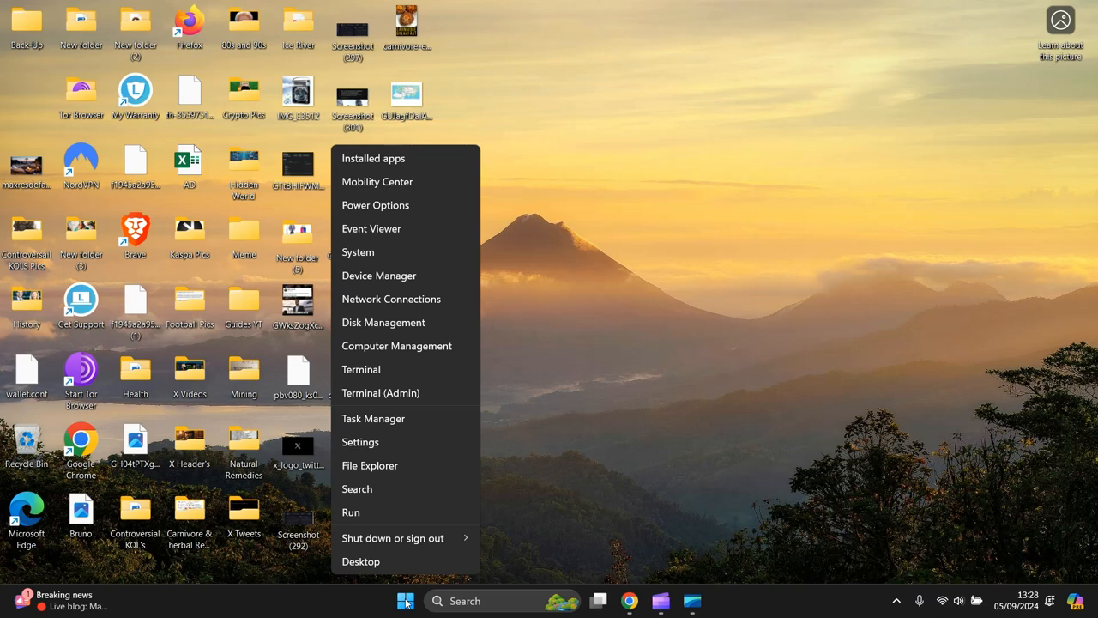
mouse_move(397, 276)
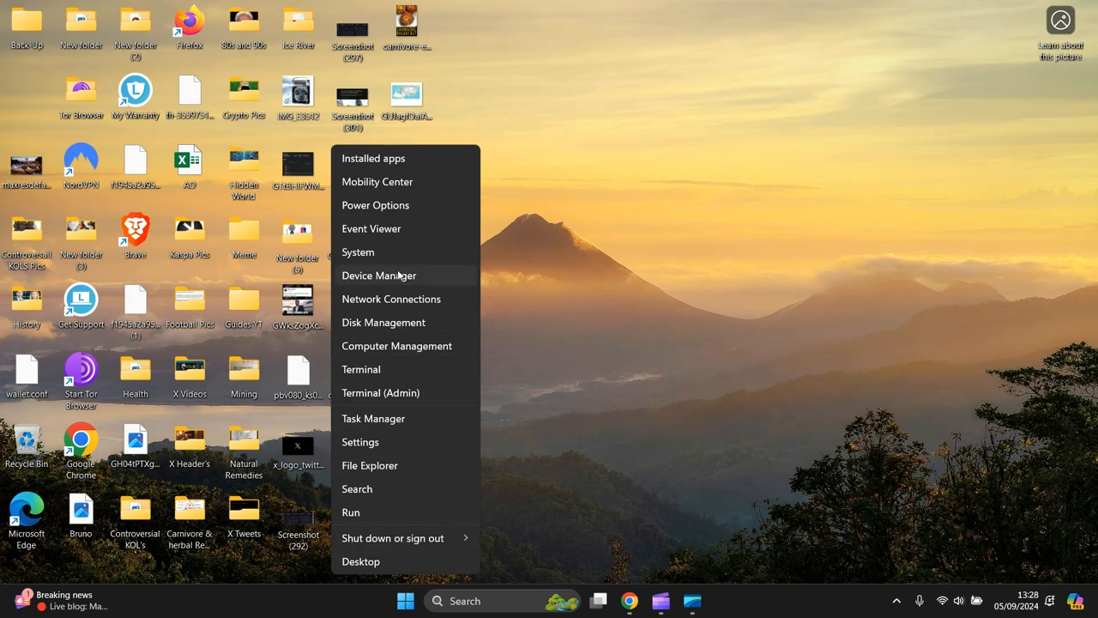
click(536, 274)
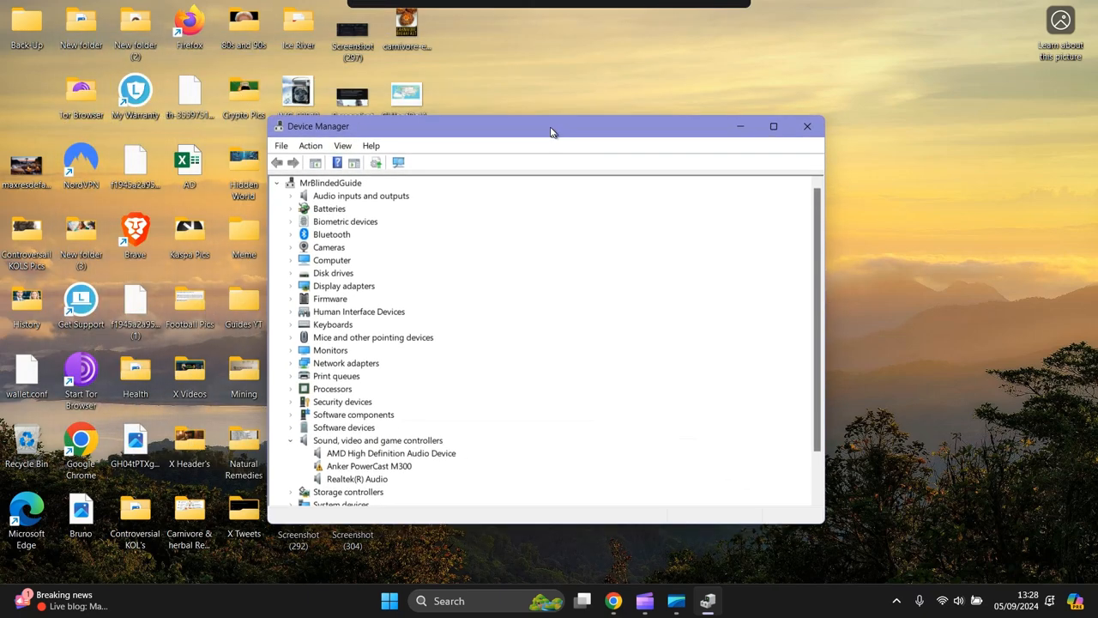
Step: Expand Mice and other pointing devices and choose Update driver for HID-compliant mouse
drag(549, 126, 525, 95)
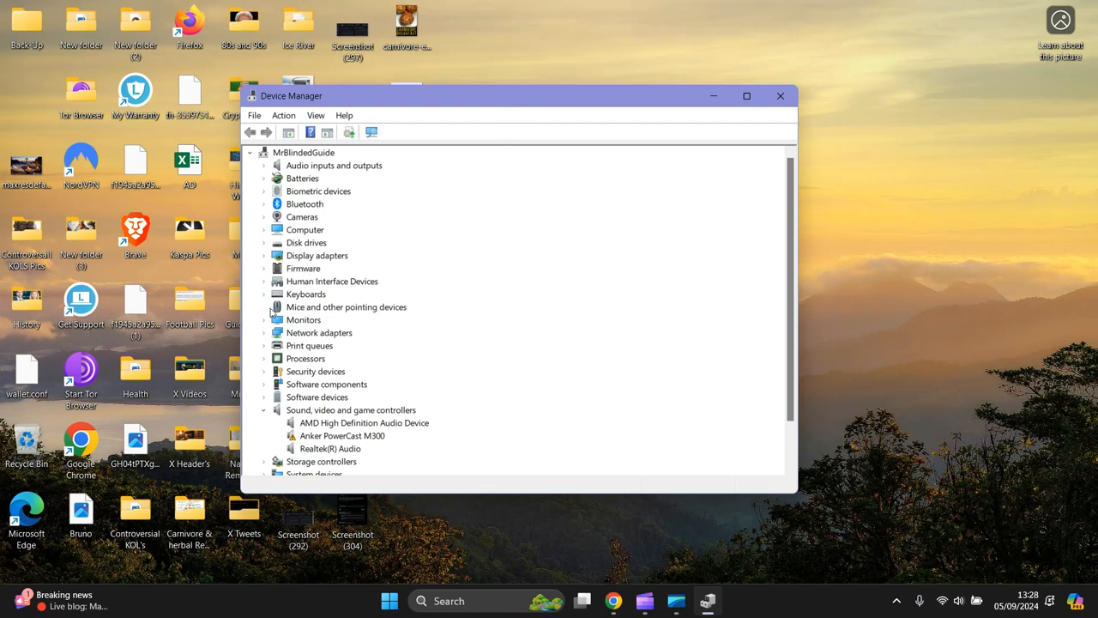
mouse_move(263, 311)
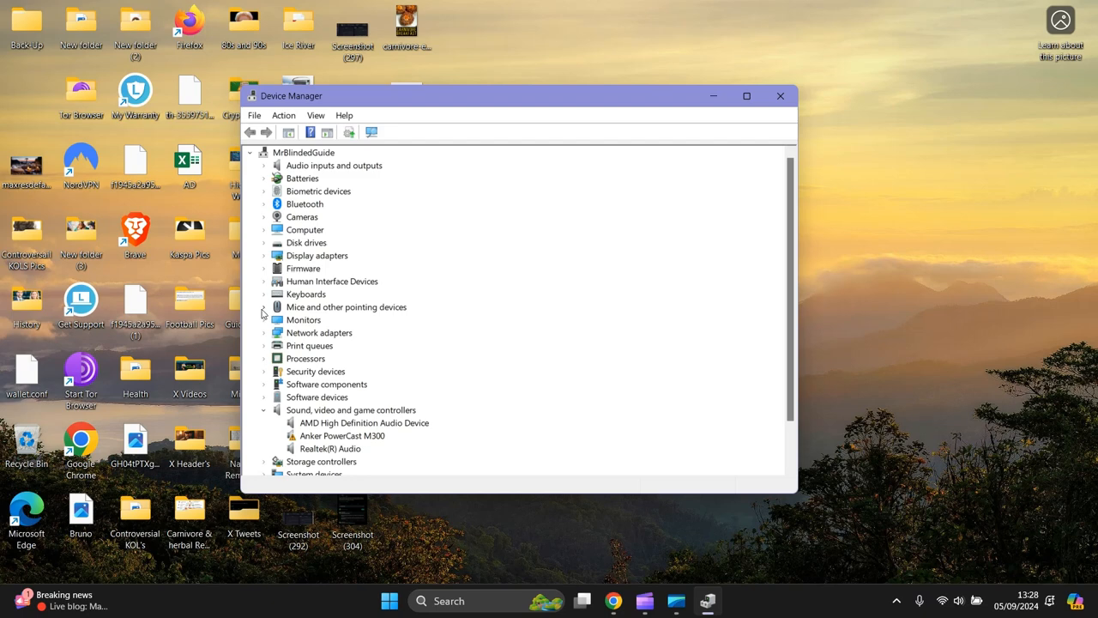
click(264, 306)
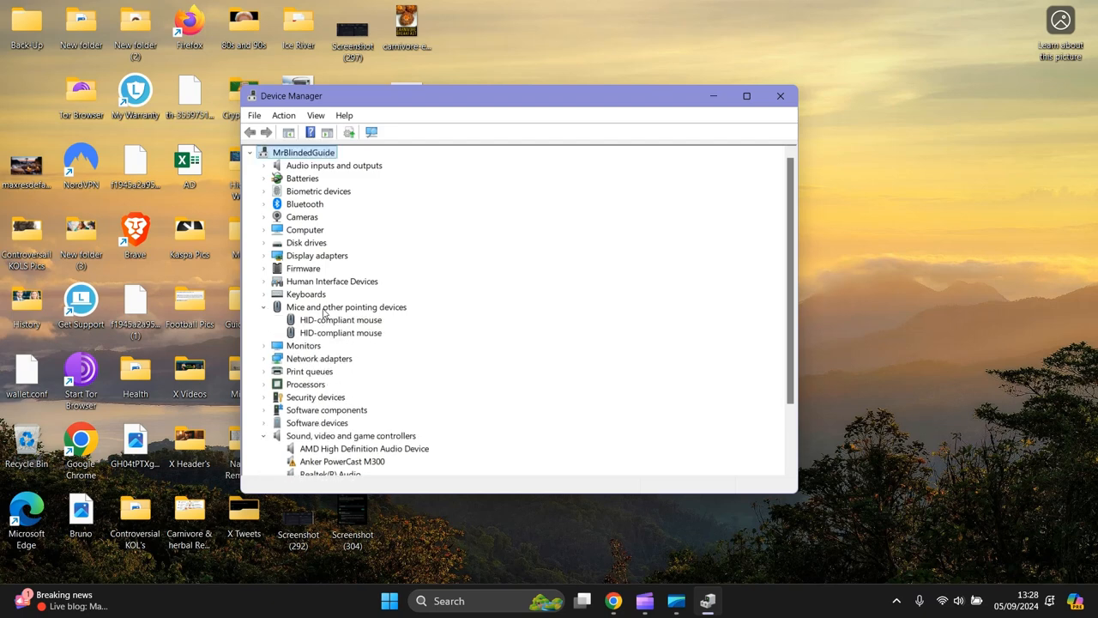
right_click(346, 307)
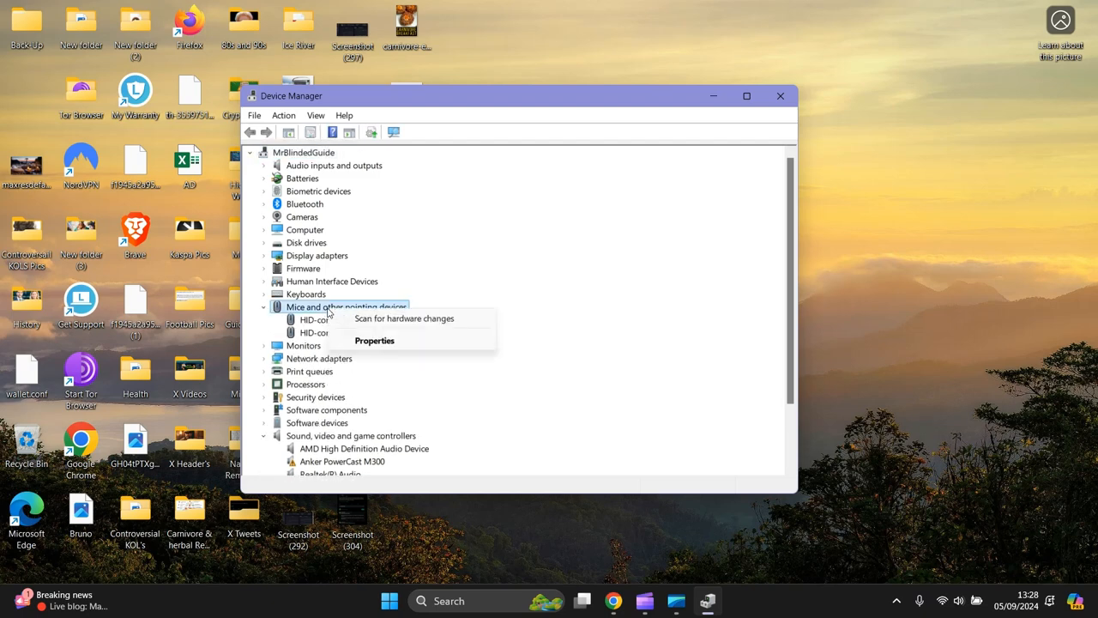
right_click(342, 319)
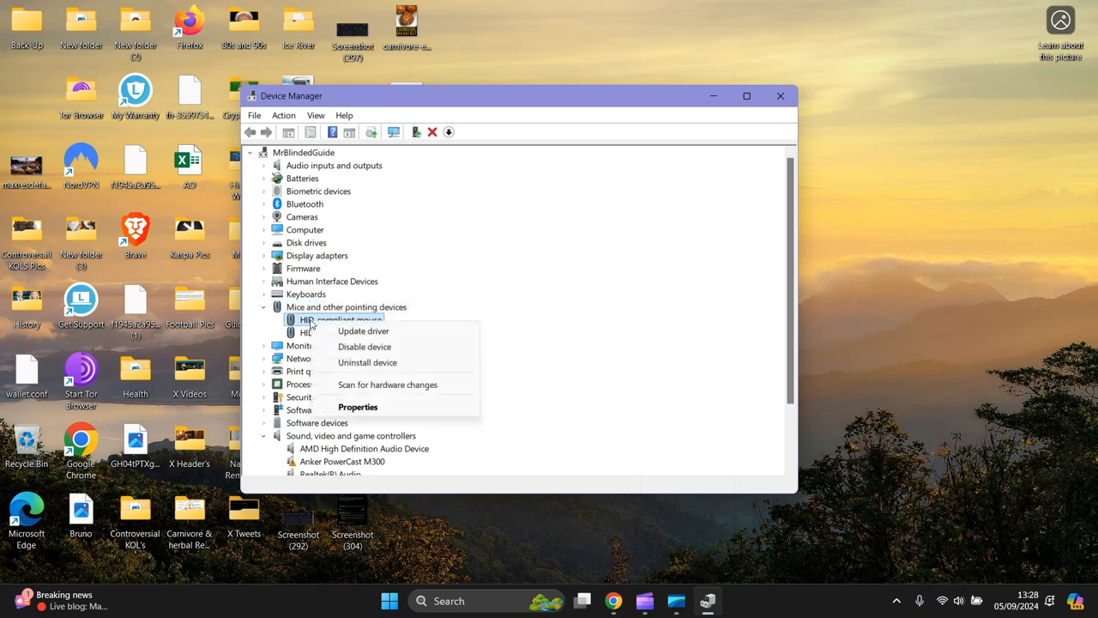
click(341, 332)
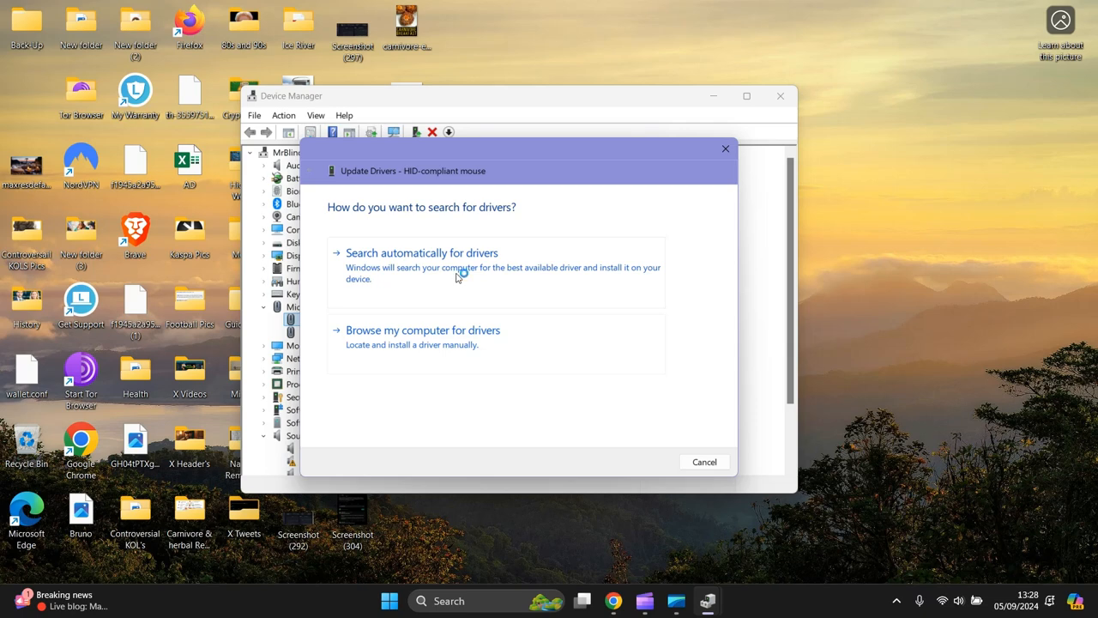
Step: Search automatically, confirm the best driver is installed, and close Device Manager
click(421, 252)
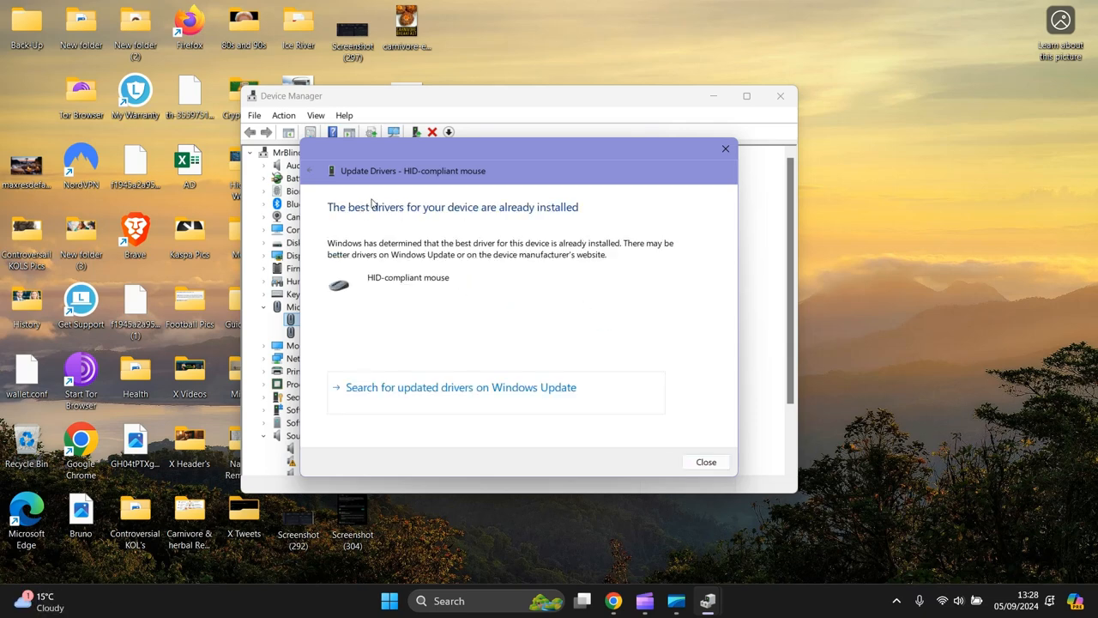
click(706, 461)
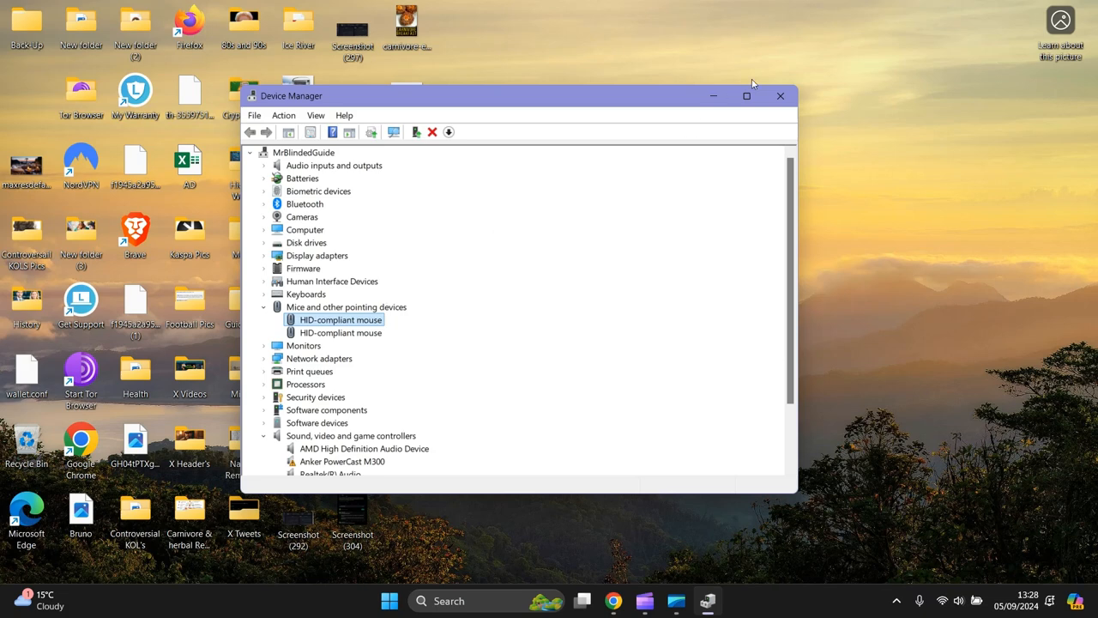
click(780, 96)
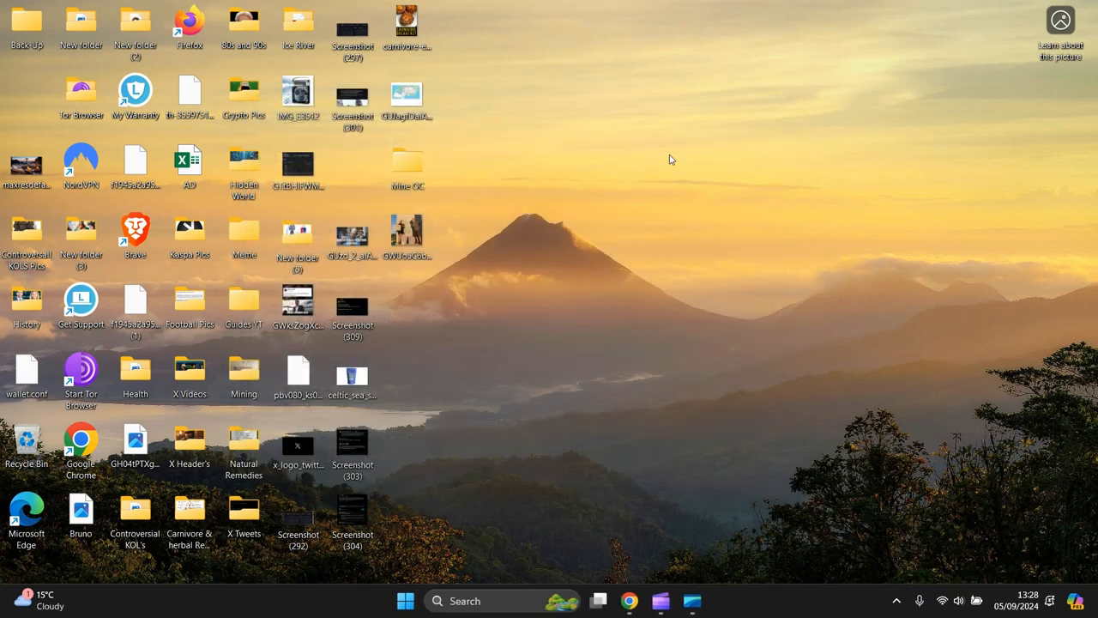
mouse_move(669, 162)
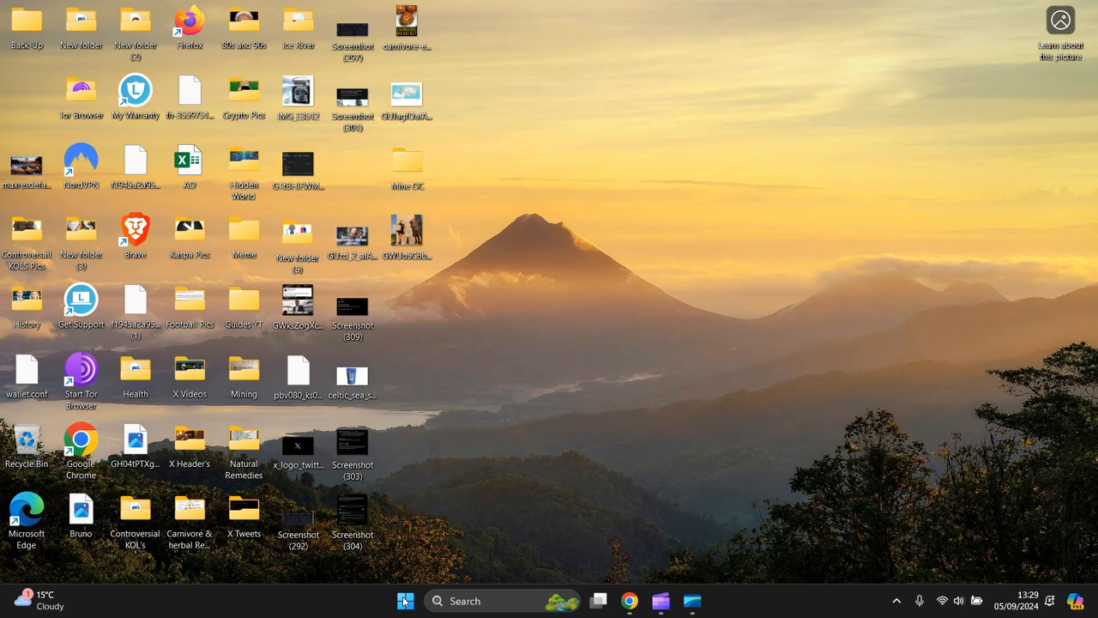
mouse_move(562, 248)
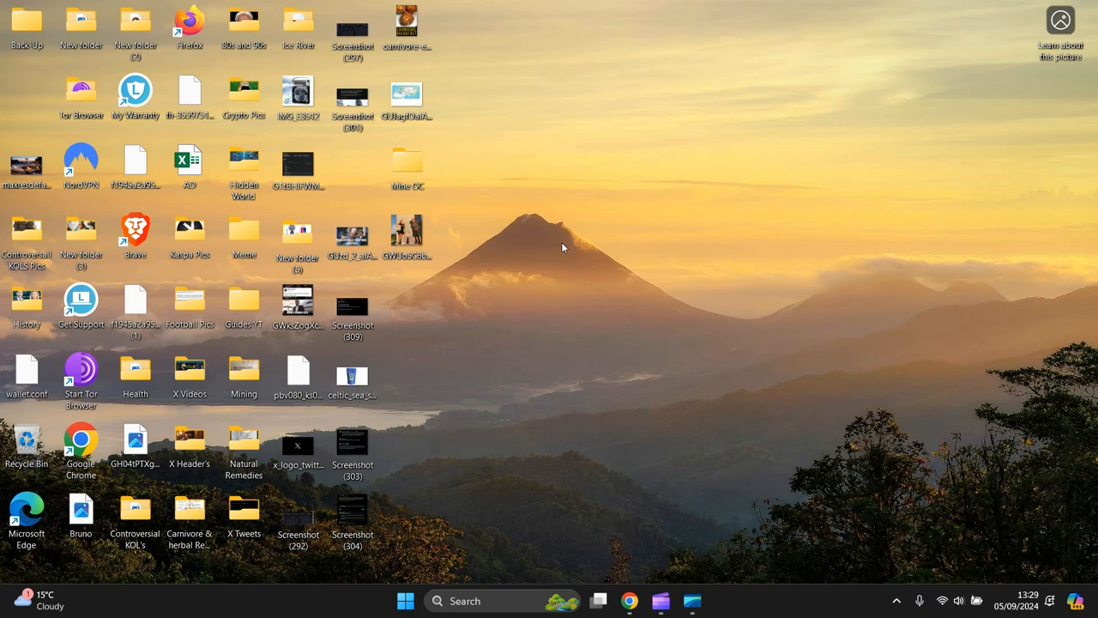
mouse_move(558, 248)
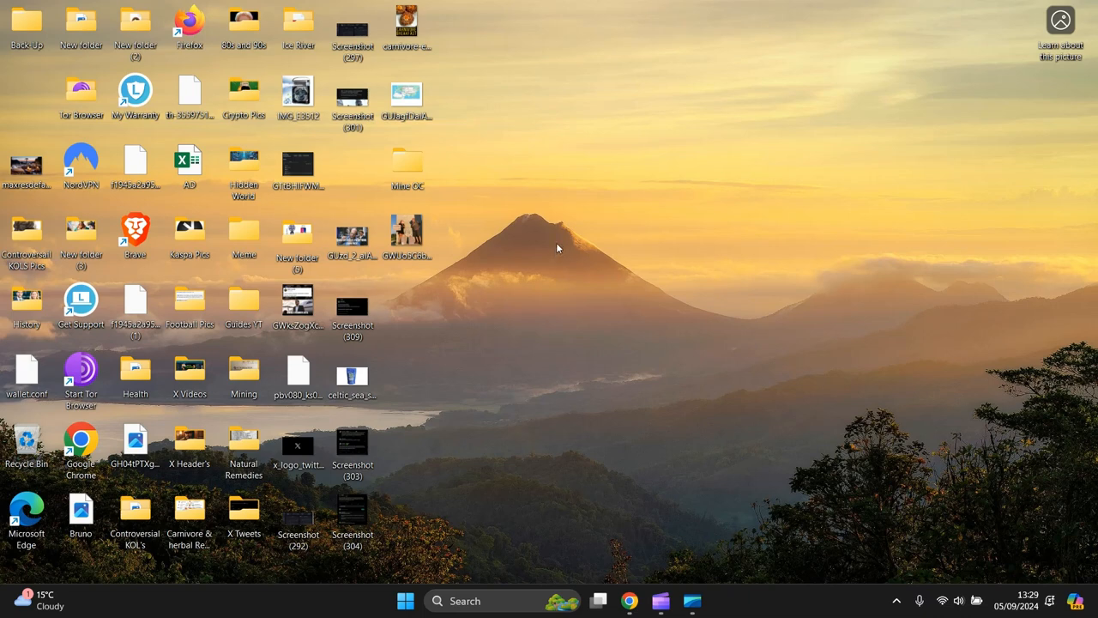